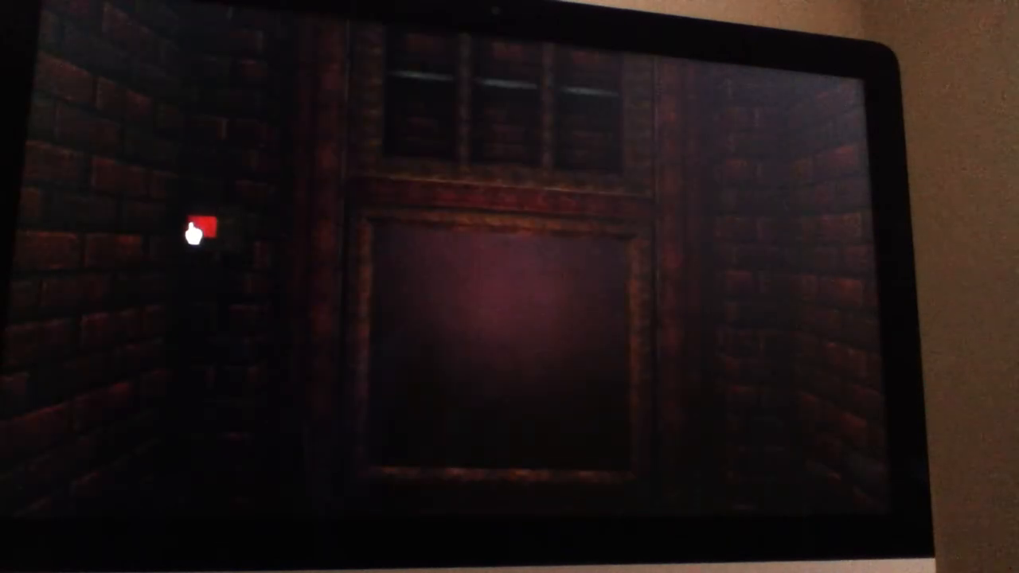
mouse_move(390, 255)
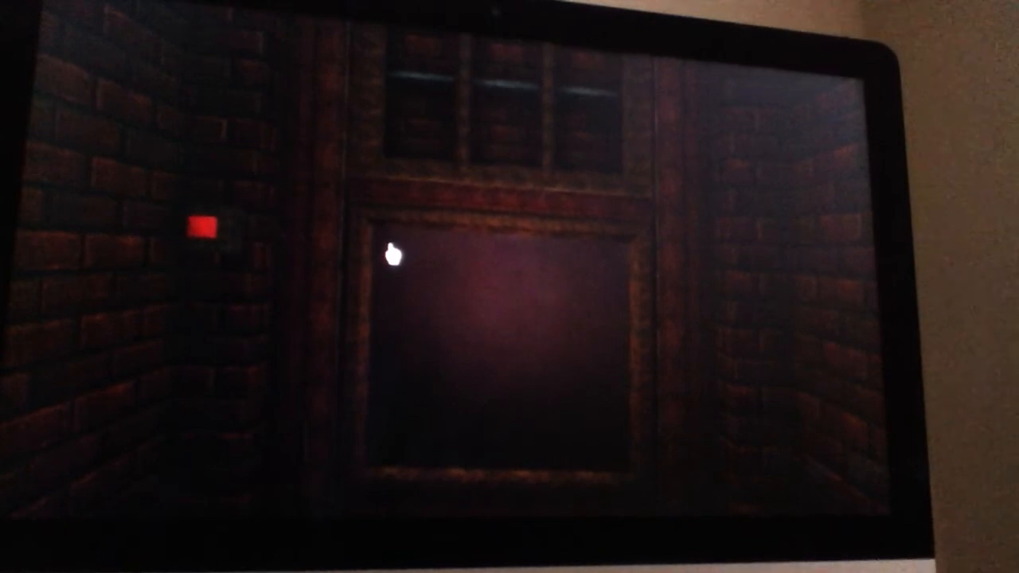